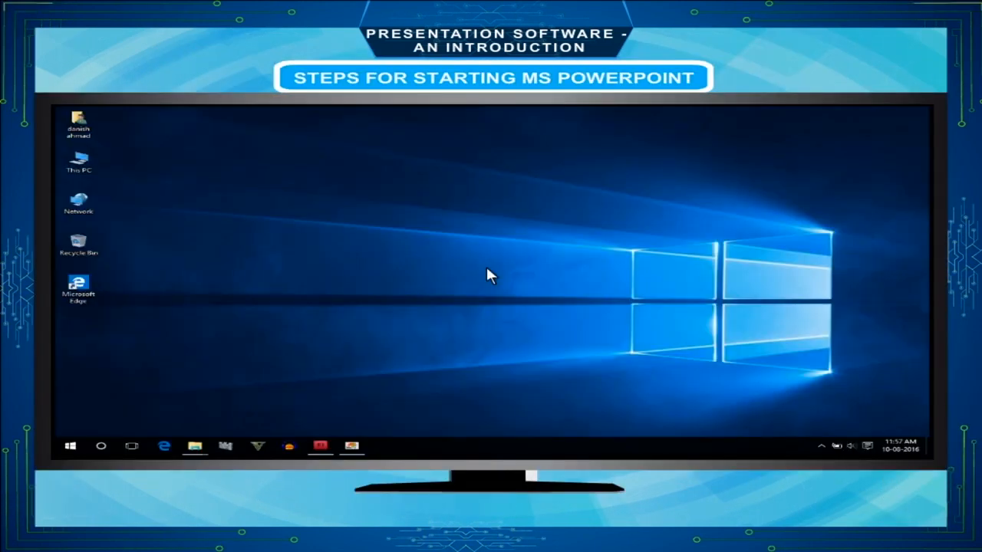
- Launch Microsoft PowerPoint 2010 from the Start menu's Microsoft Office folder
click(71, 445)
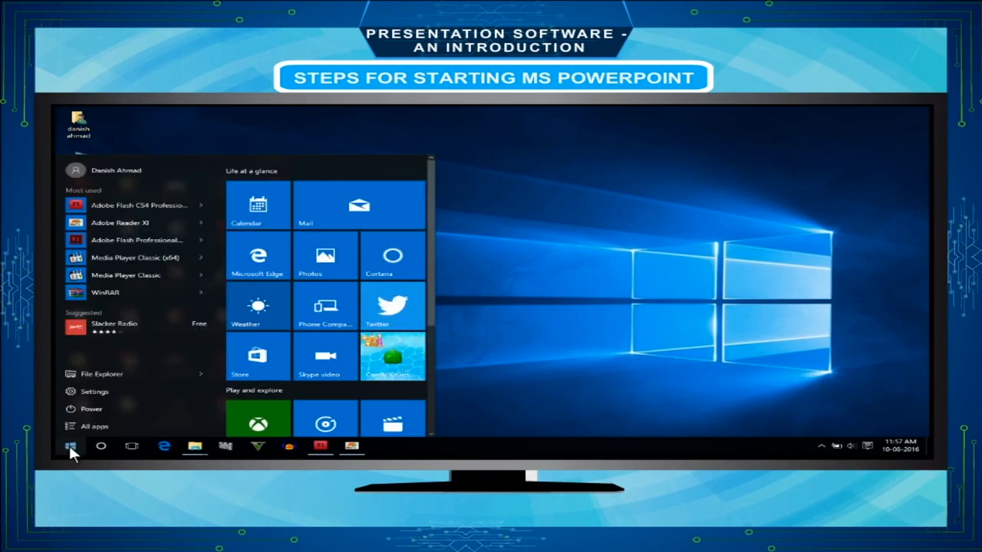
click(95, 426)
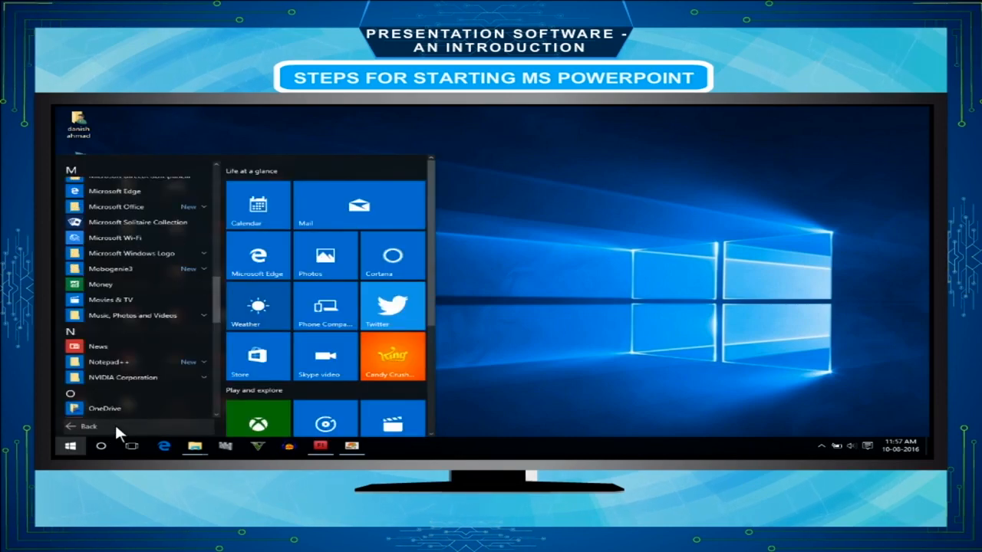
mouse_move(120, 212)
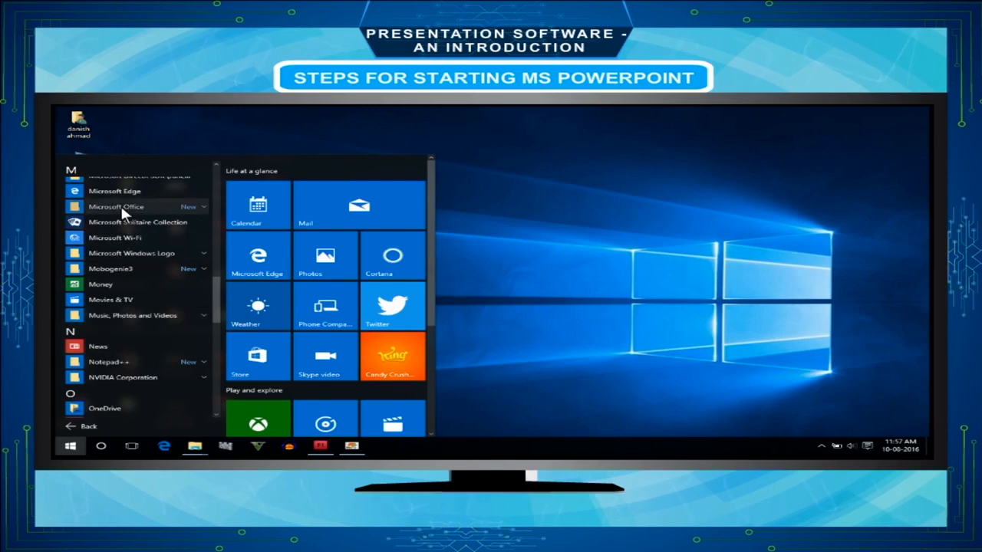
click(116, 206)
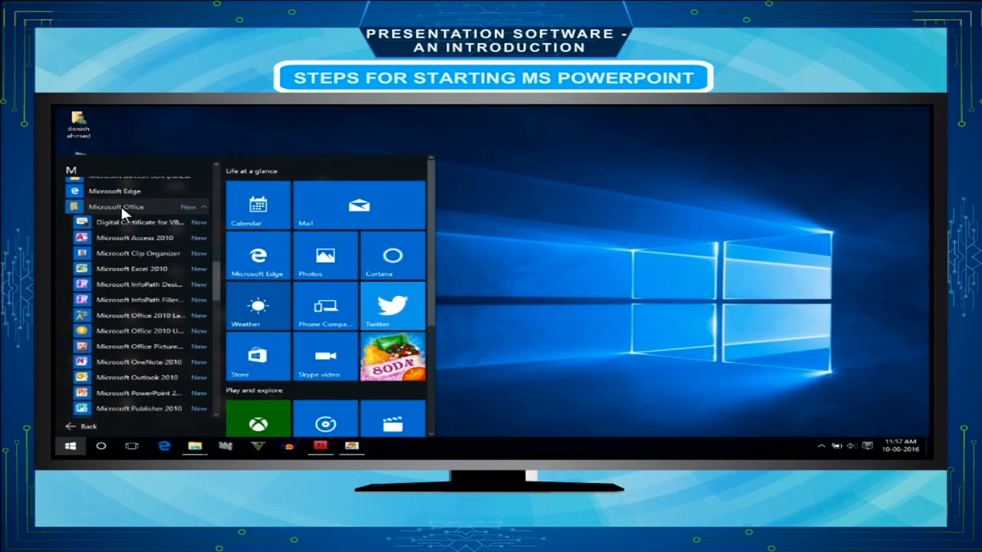
mouse_move(153, 396)
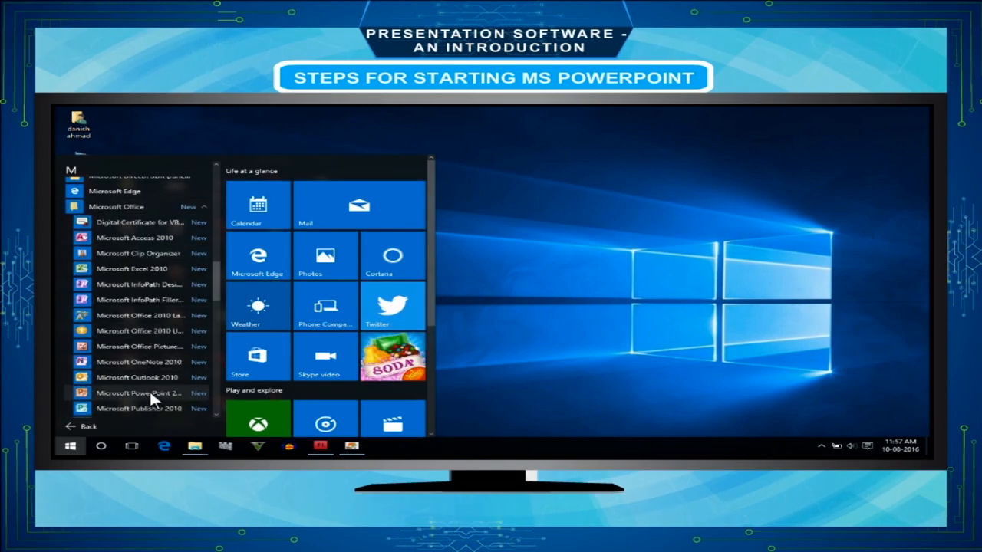
click(138, 393)
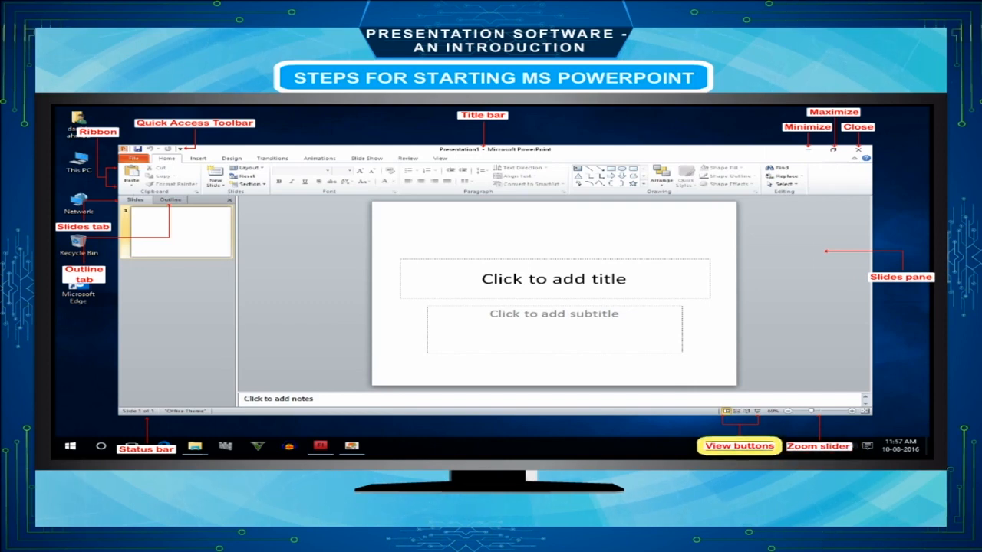
click(83, 274)
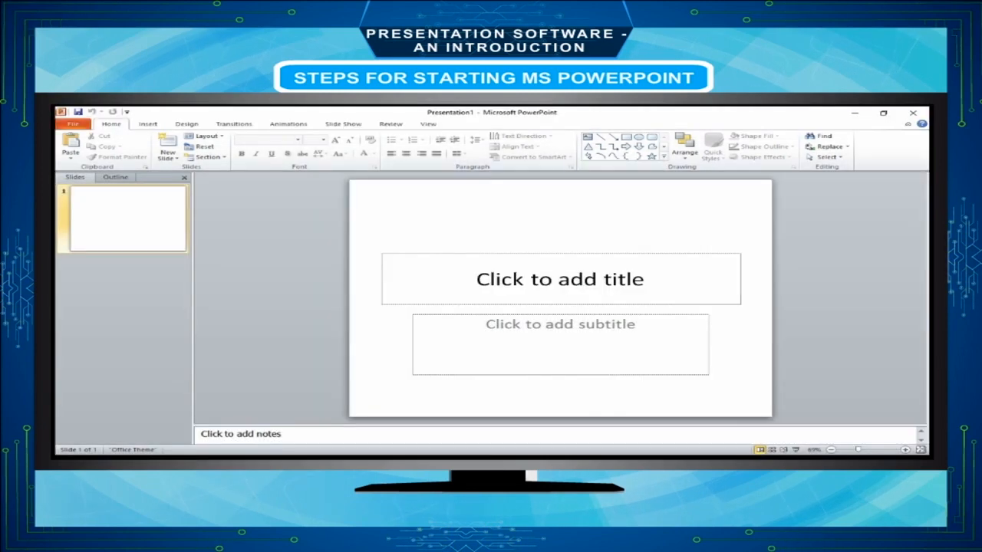
click(74, 123)
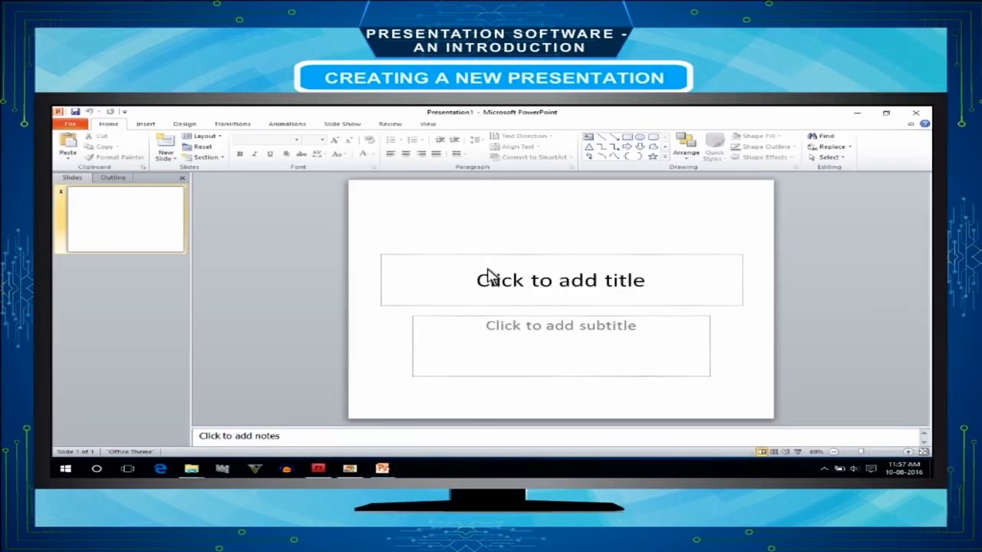
- Show the Backstage Info page for Presentation1 via the File tab
click(70, 123)
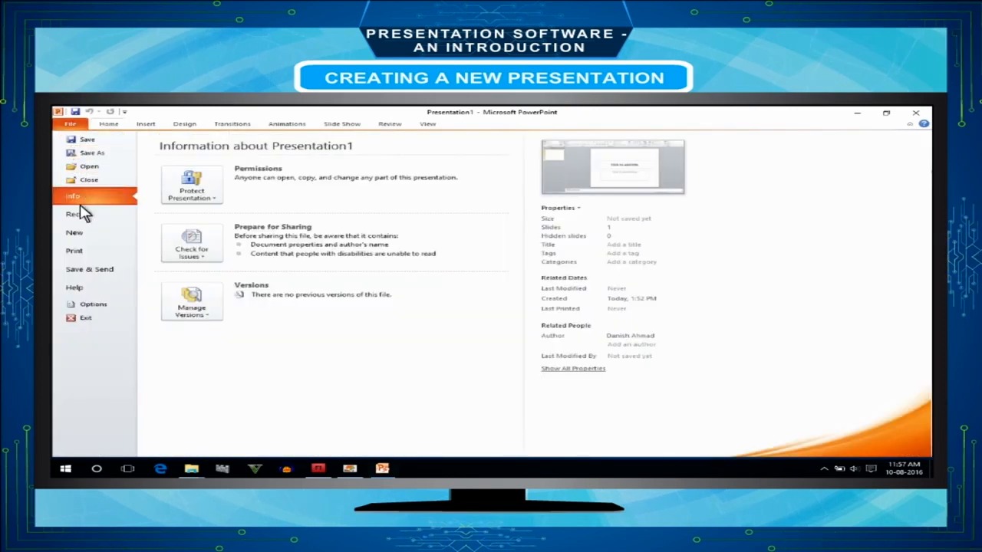
click(74, 233)
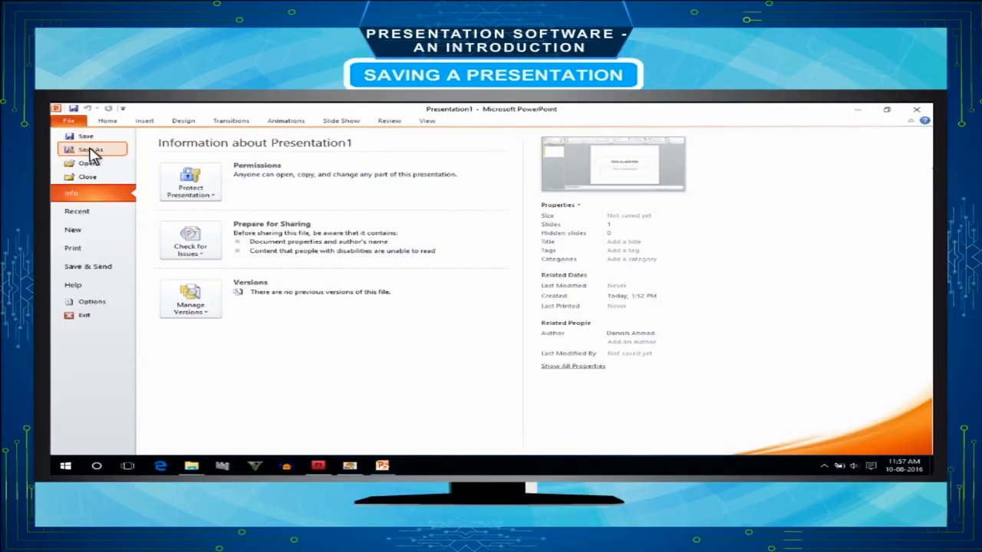
- Save the presentation to the Desktop with the file name 'new'
click(89, 148)
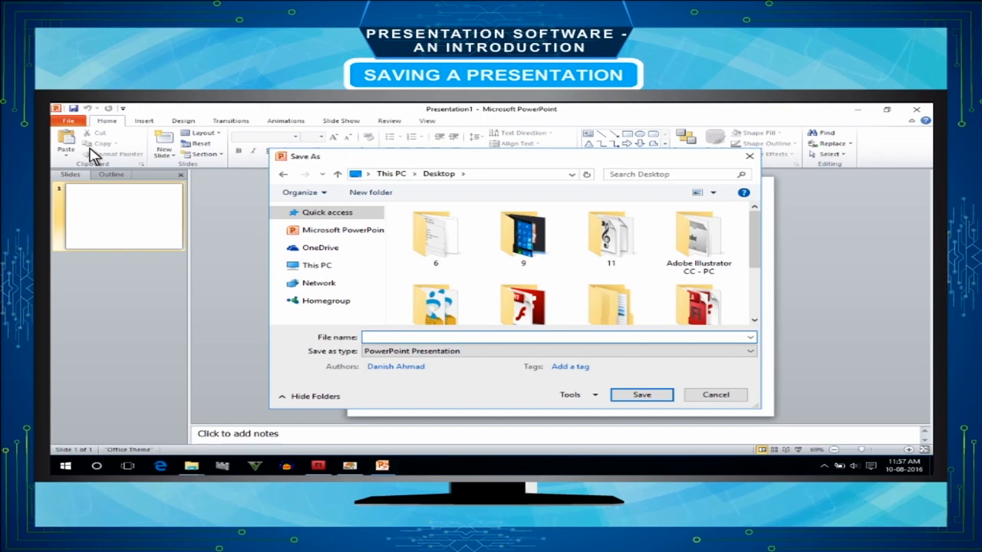
text(new)
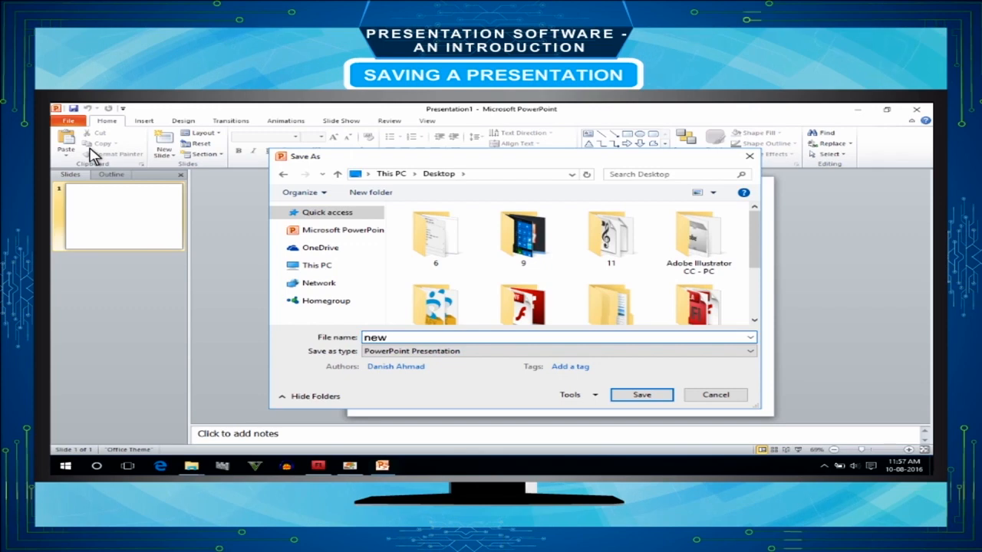
click(641, 395)
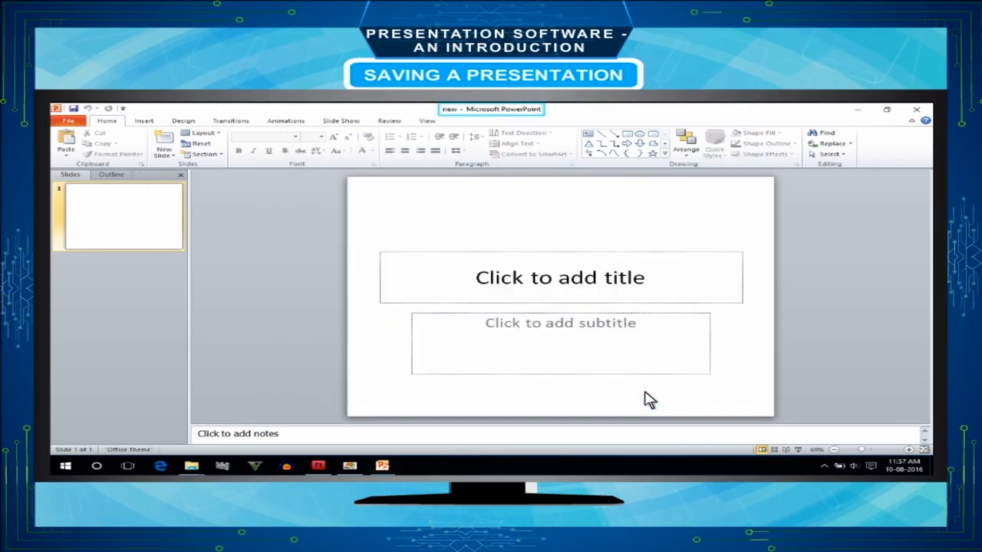
mouse_move(752, 273)
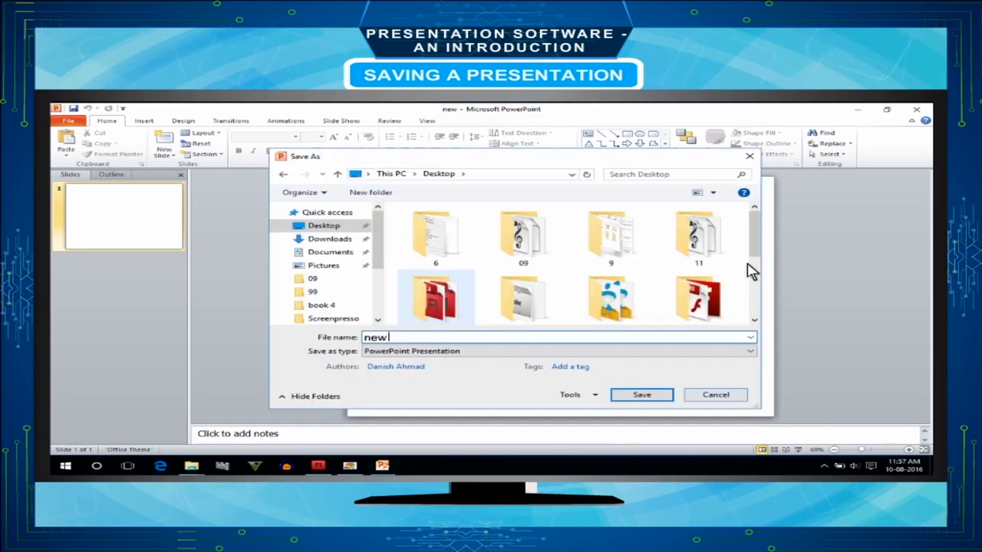
mouse_move(537, 253)
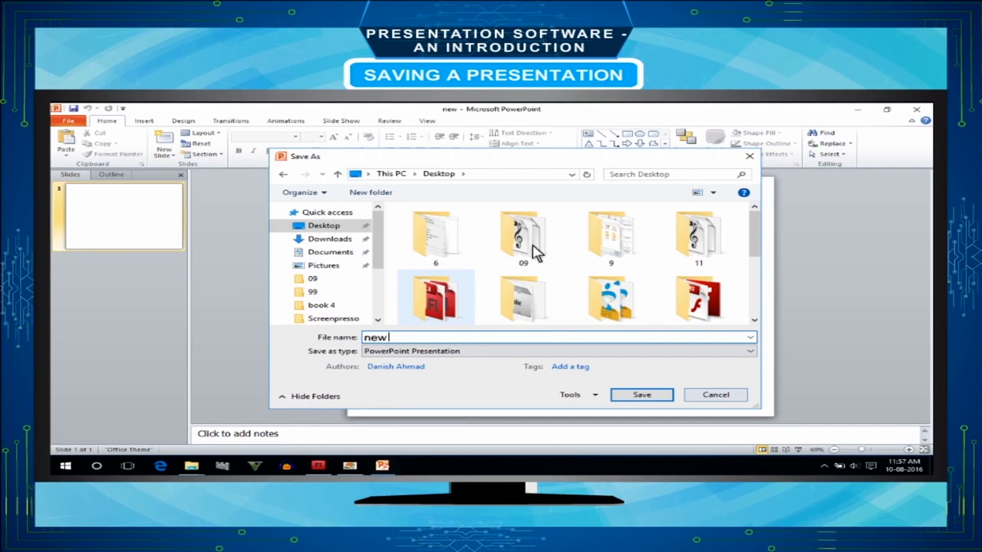
mouse_move(322, 233)
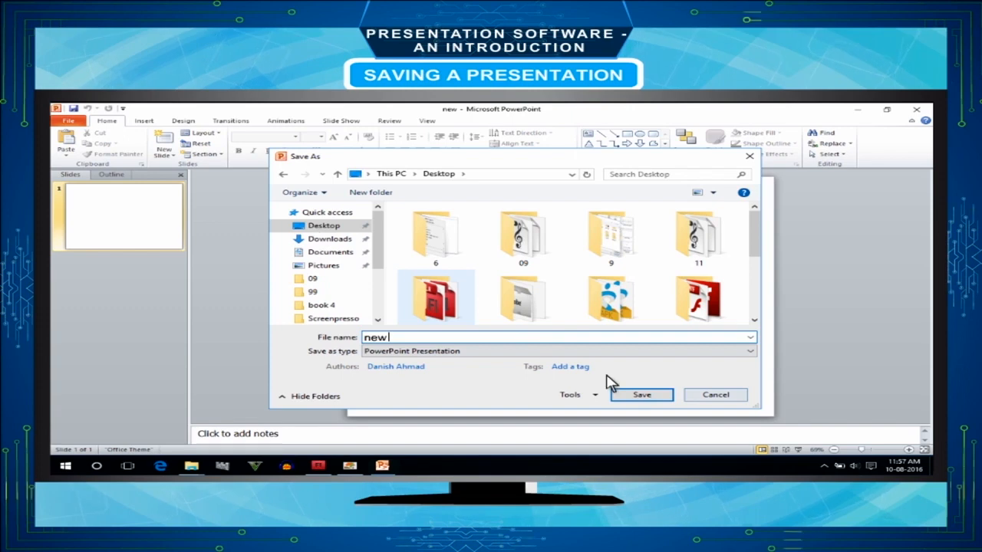
click(641, 394)
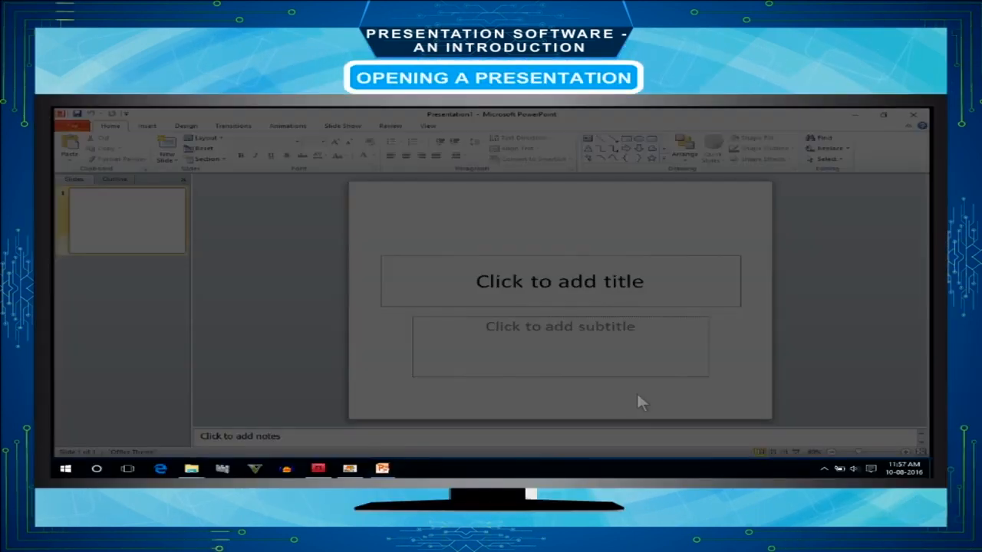
- Reopen the saved presentation 'new' from the Desktop through File > Open
click(72, 126)
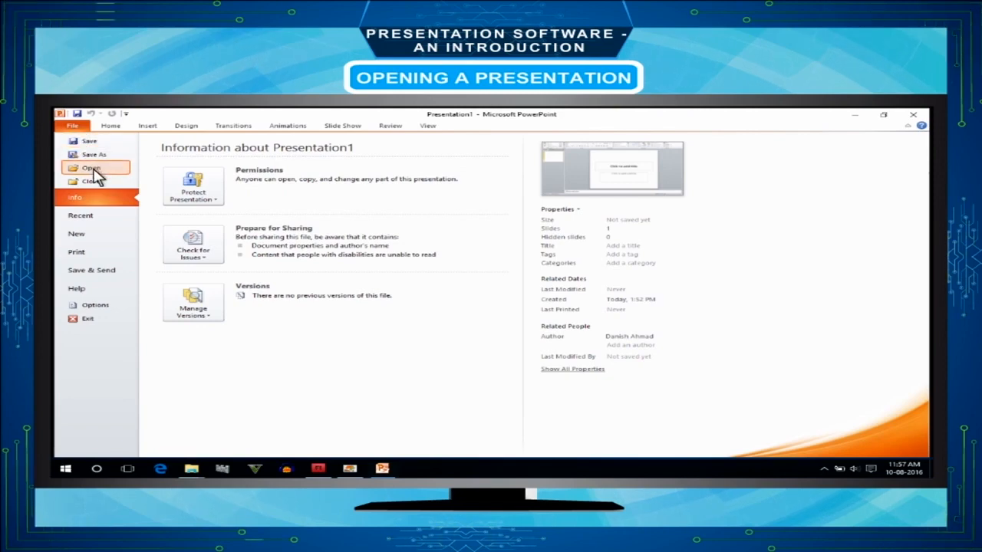
click(92, 167)
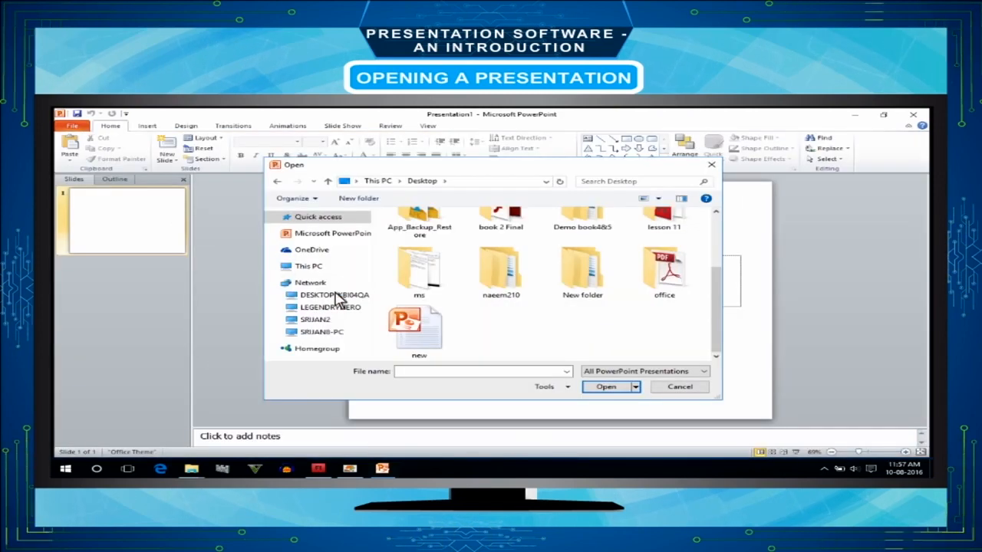
click(418, 326)
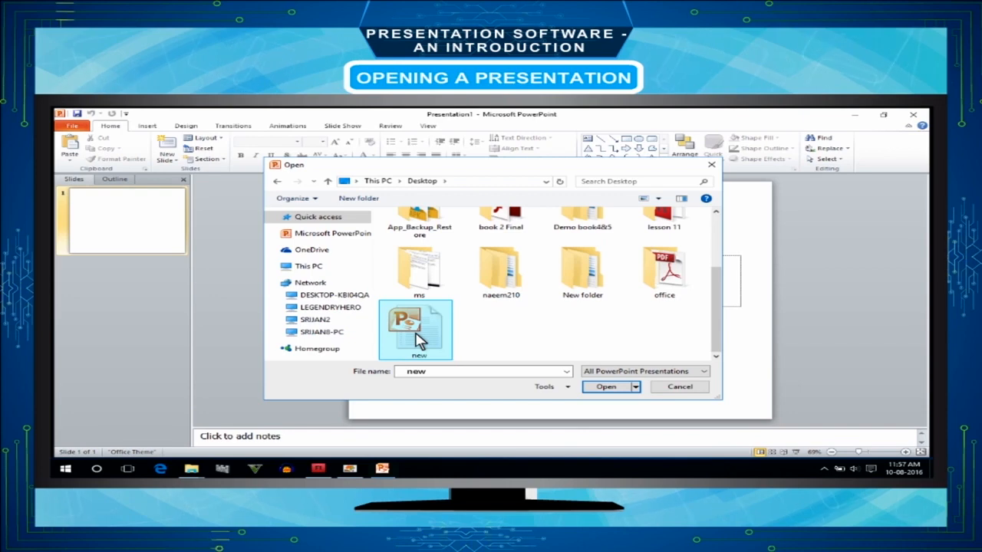
click(605, 386)
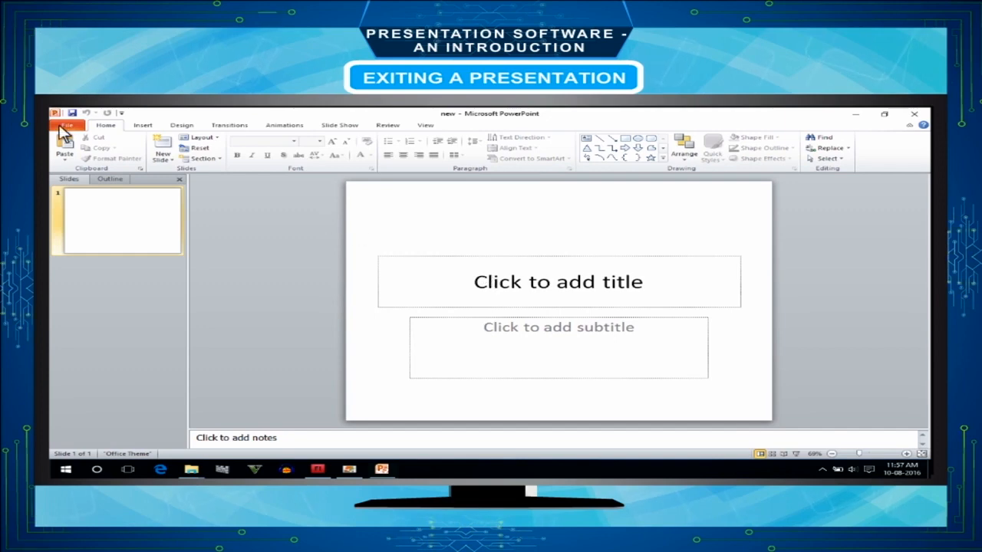
click(67, 124)
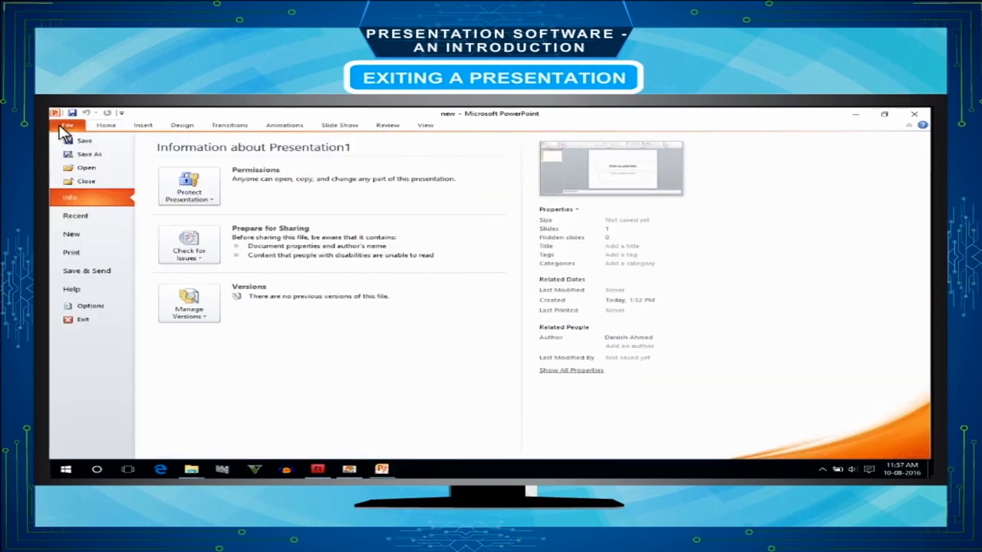
click(67, 126)
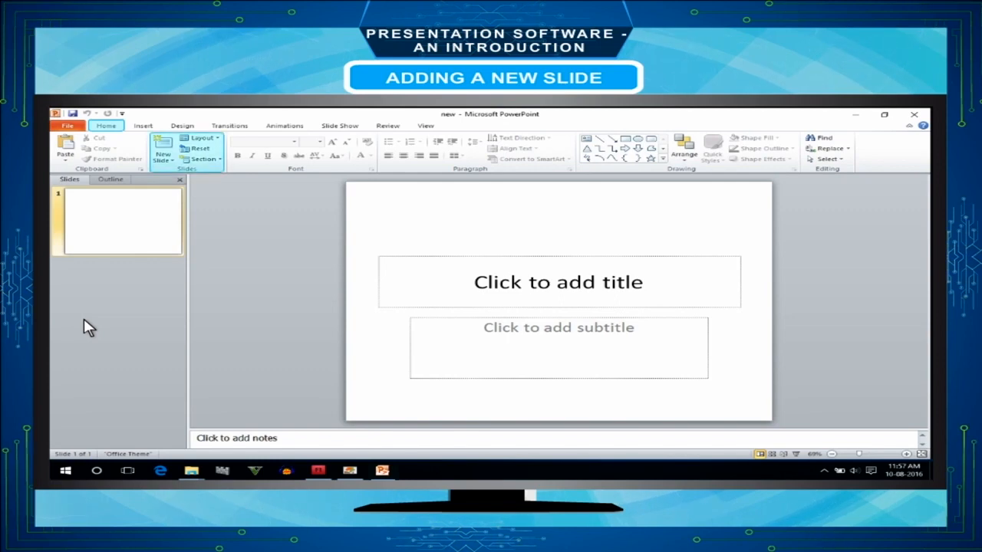
click(163, 154)
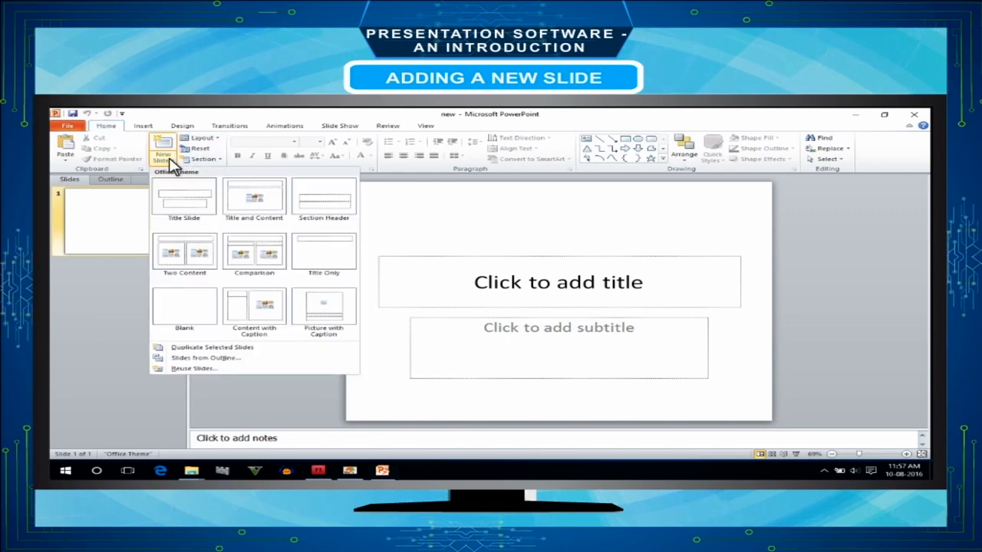
click(253, 198)
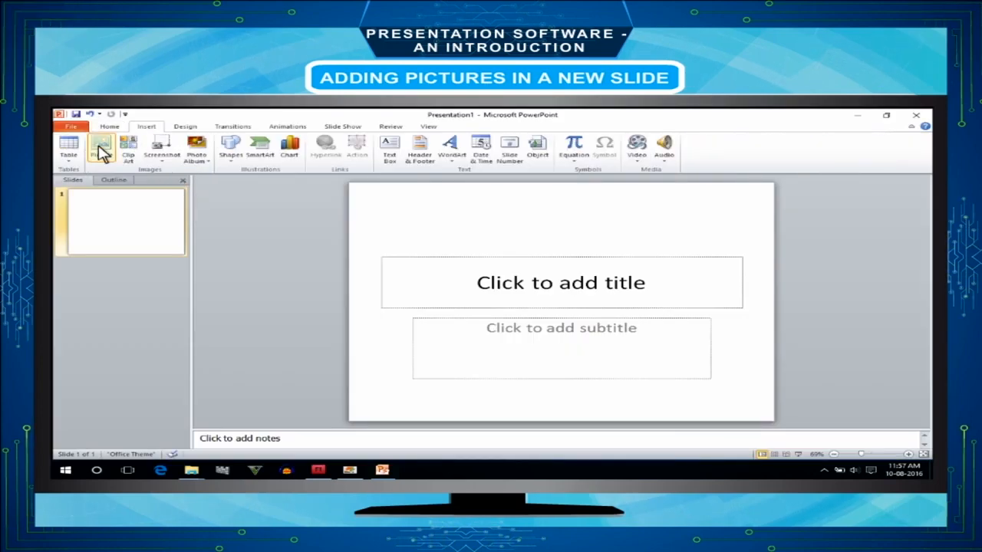
- Insert the car wallpaper picture, then add a second Title and Content slide
click(101, 145)
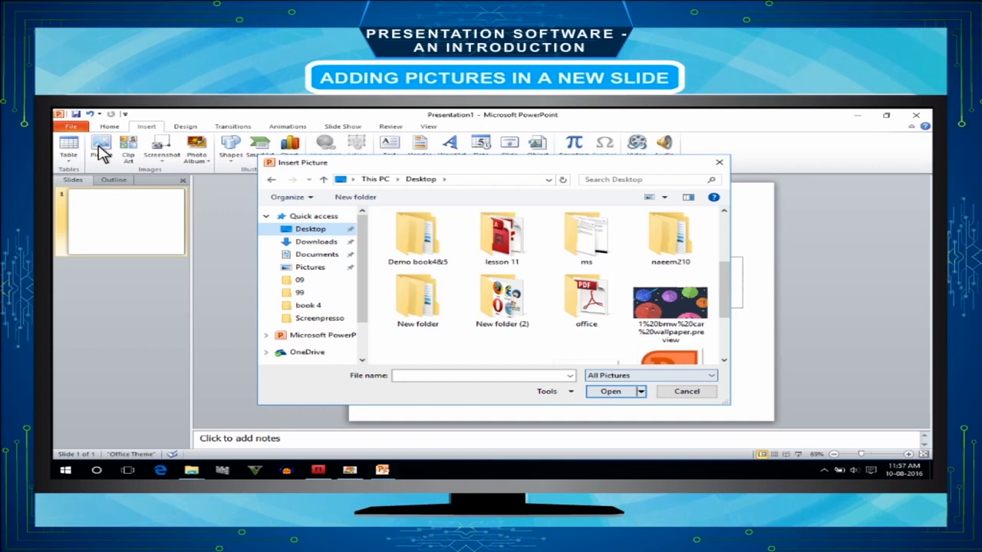
click(669, 305)
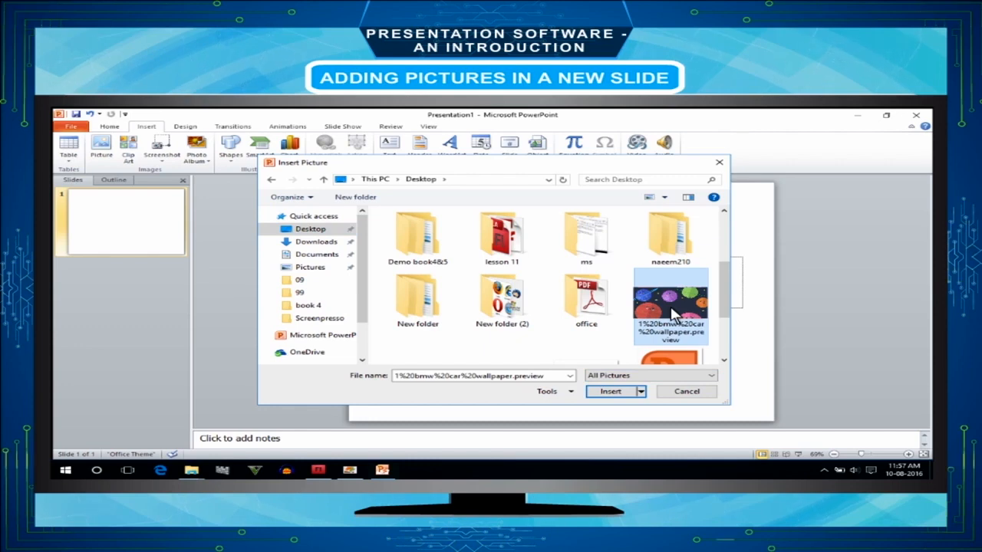
click(611, 391)
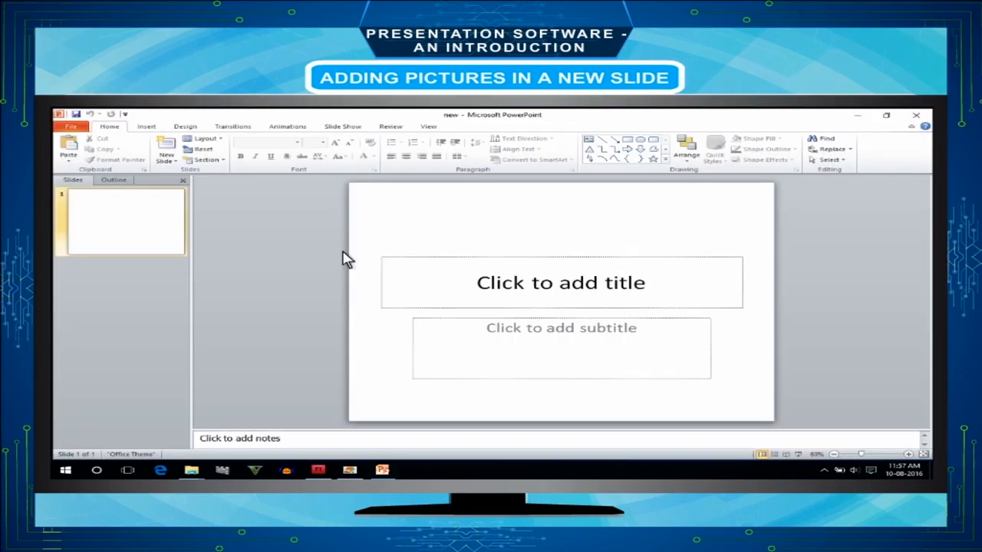
click(166, 145)
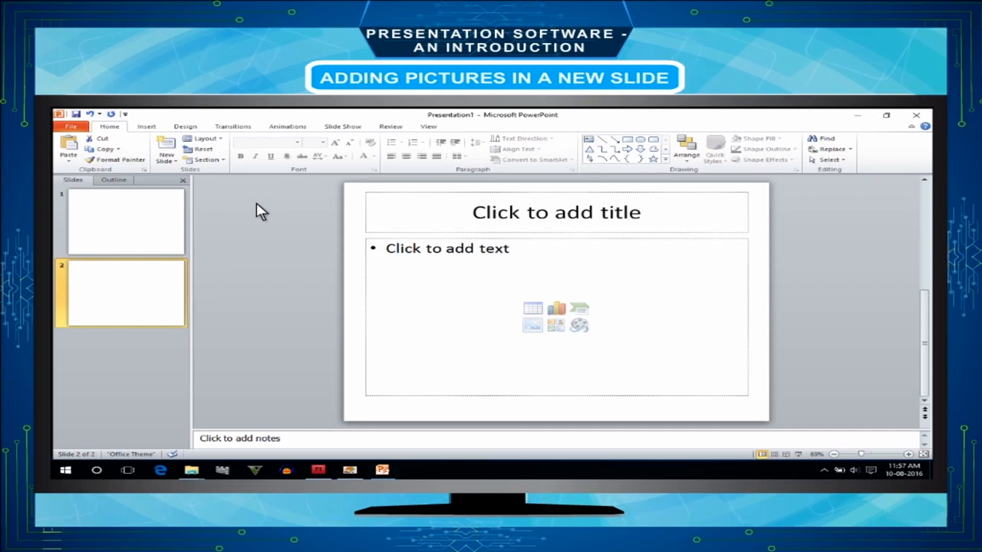
mouse_move(411, 278)
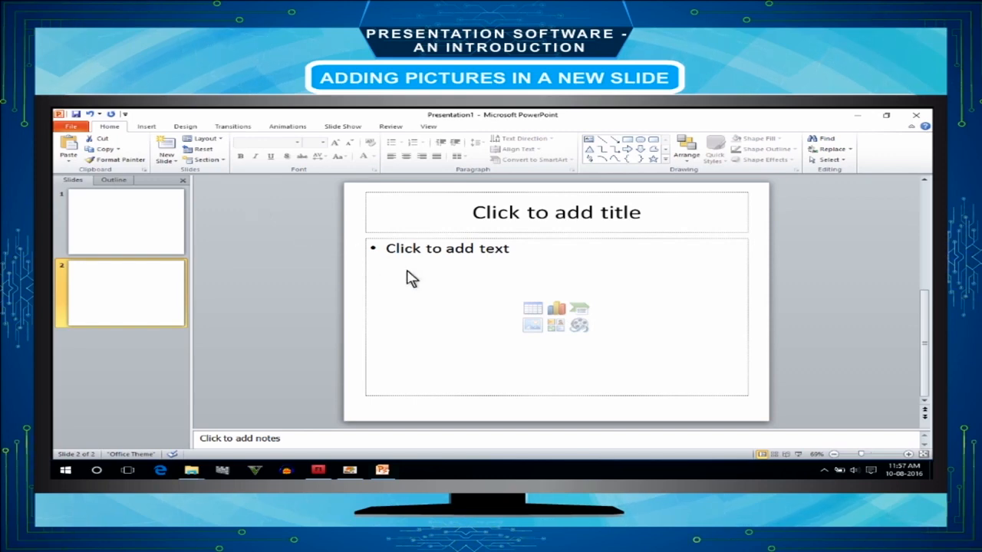
mouse_move(532, 326)
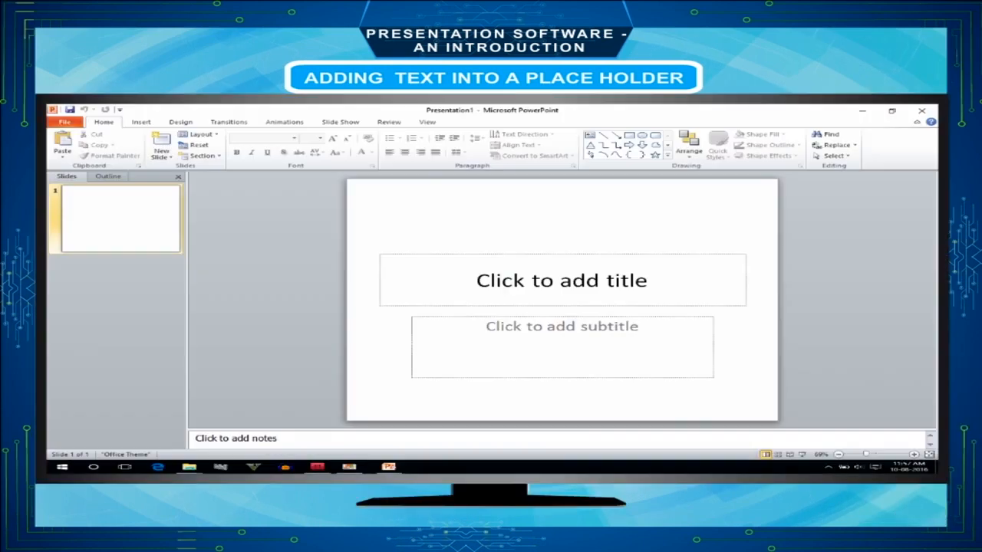
- Select the first slide's title placeholder above the planets picture and view the Slide Show ribbon
click(562, 279)
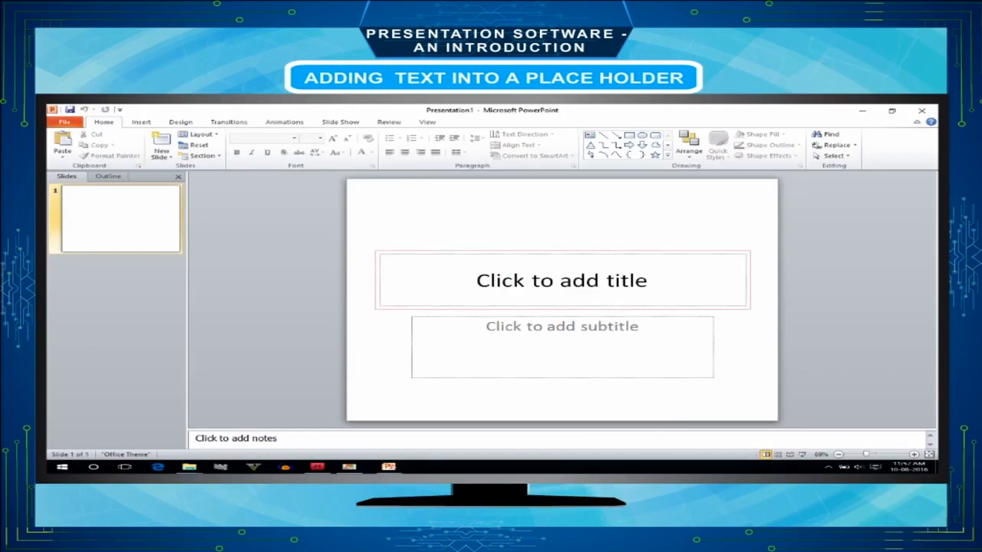
click(561, 347)
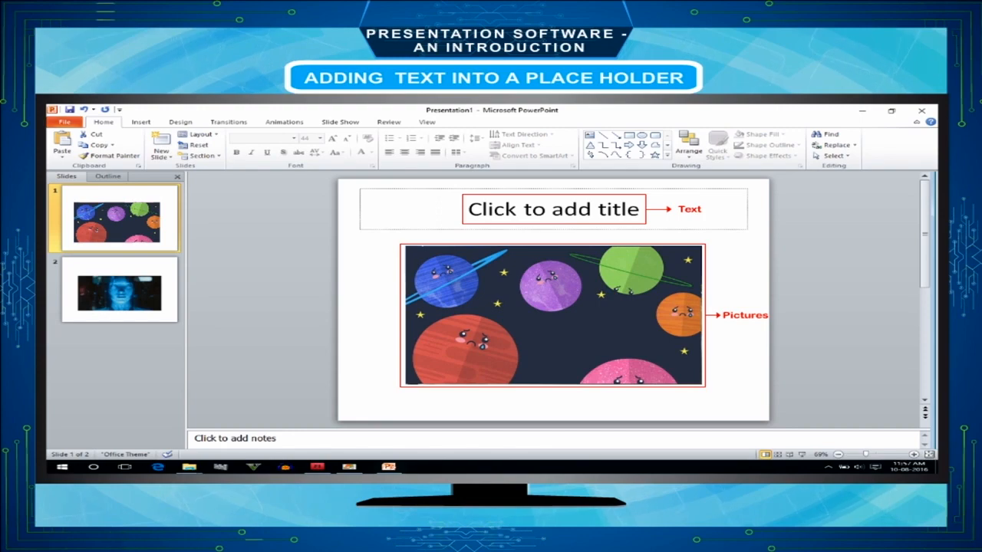
click(341, 123)
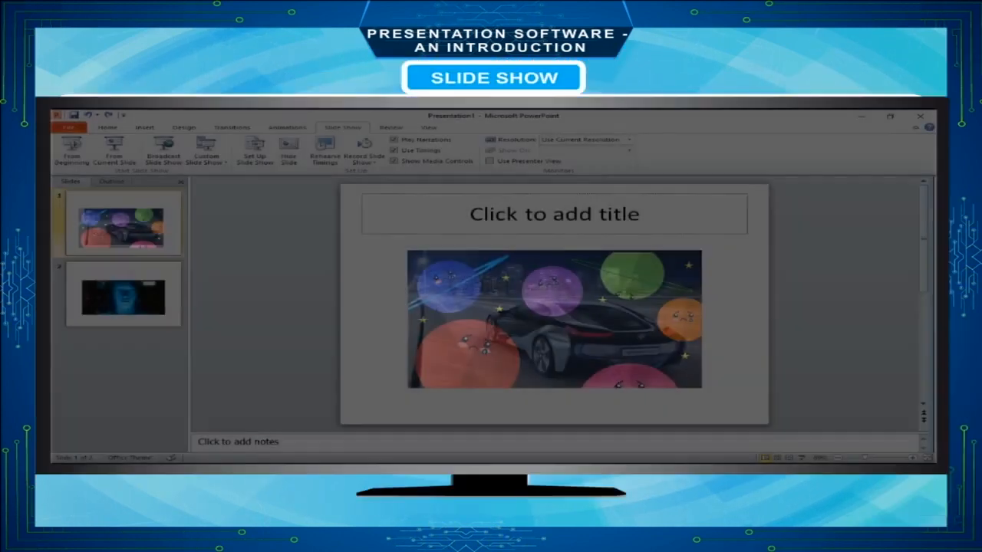